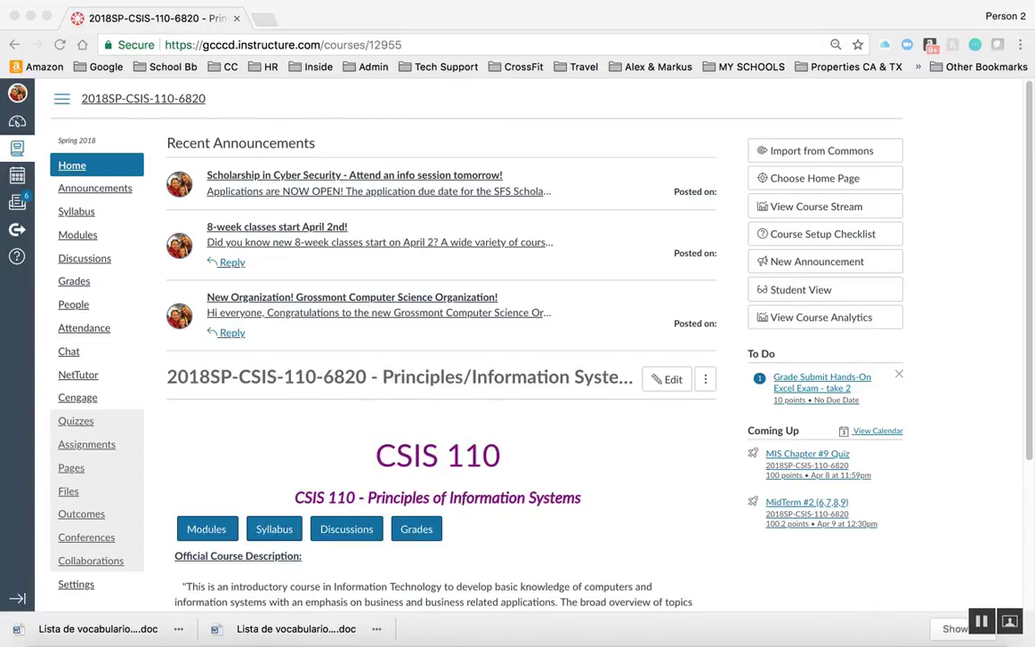
Go to Grades to load the CSIS 110 course gradebook.
{"action": "left_click", "coordinate": [74, 280]}
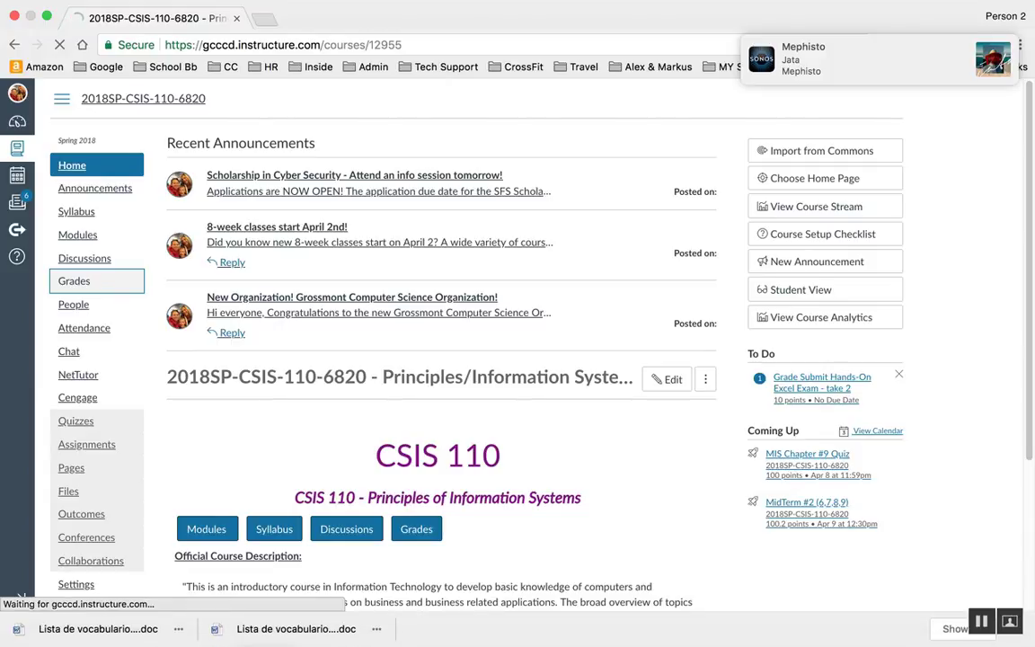
{"action": "left_click", "coordinate": [72, 281]}
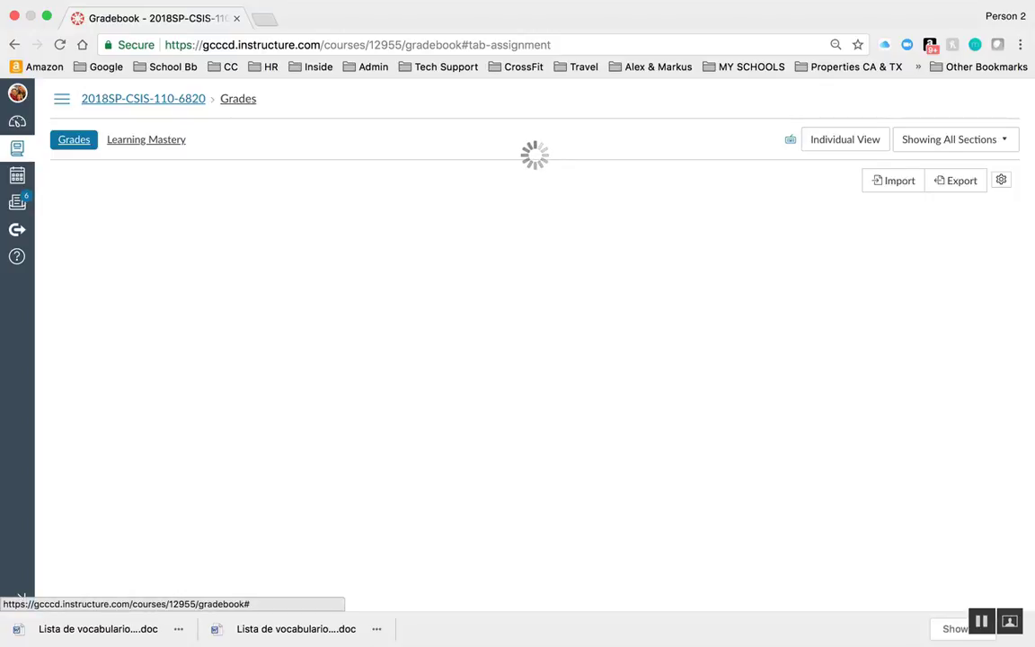
{"action": "left_click", "coordinate": [145, 140]}
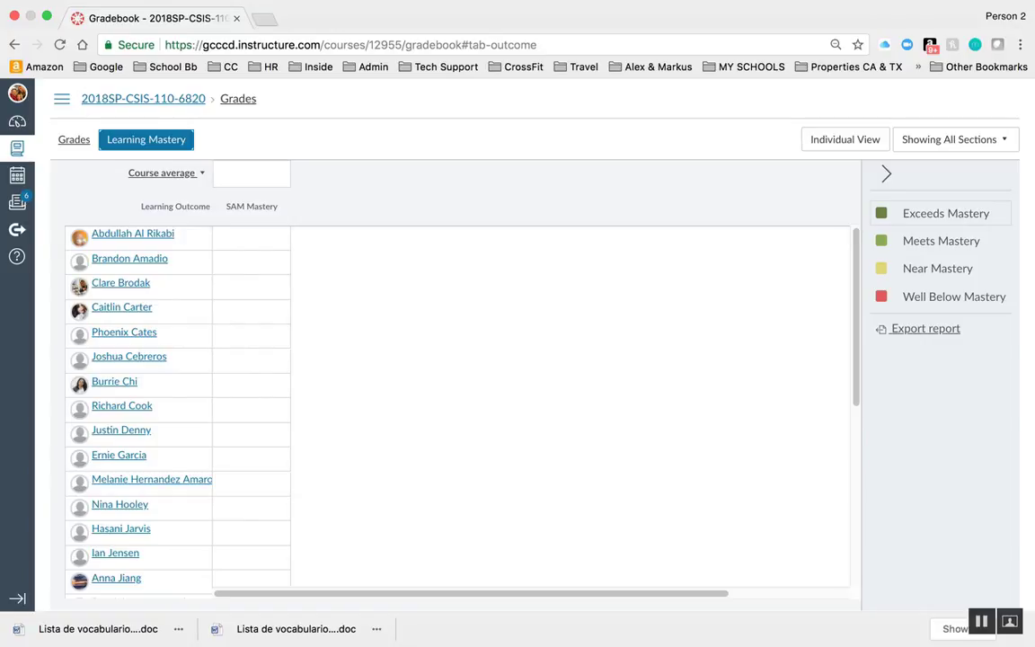
{"action": "mouse_move", "coordinate": [924, 327]}
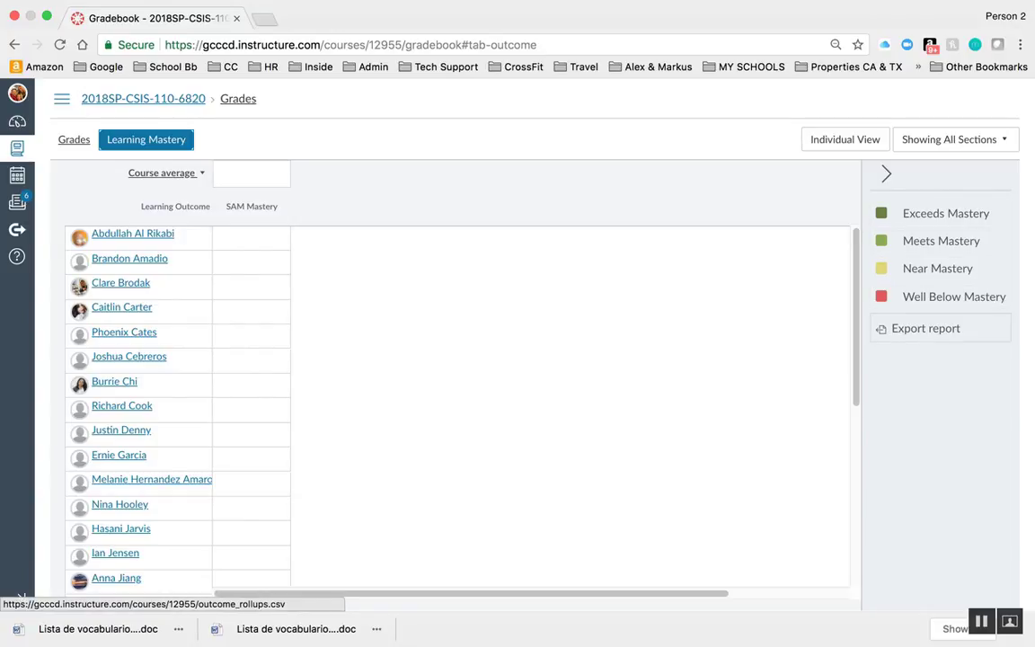
{"action": "mouse_move", "coordinate": [923, 327]}
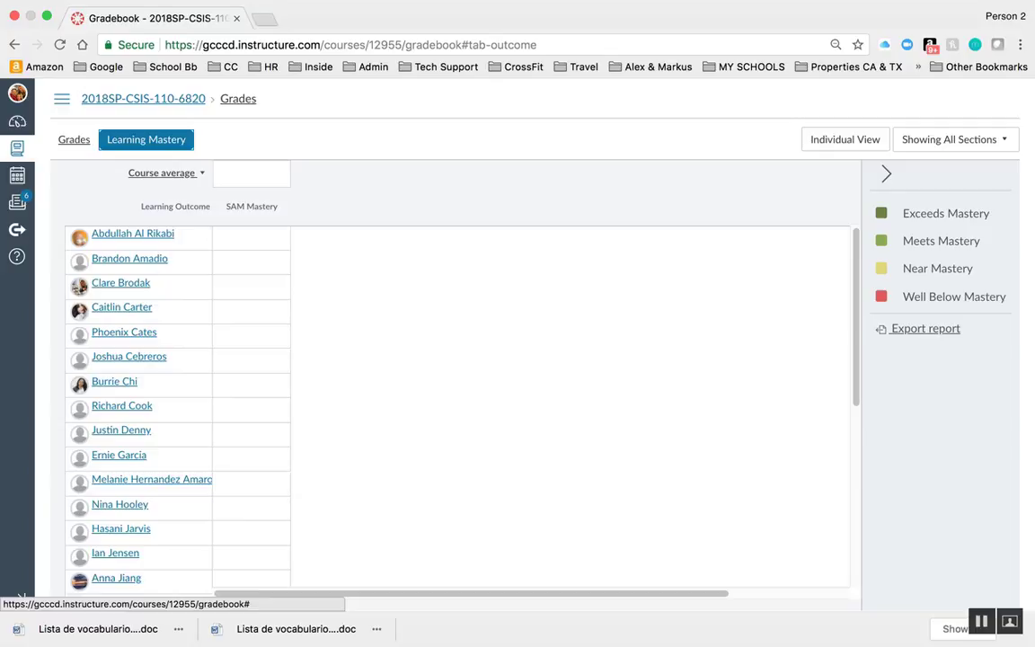
{"action": "left_click", "coordinate": [74, 140]}
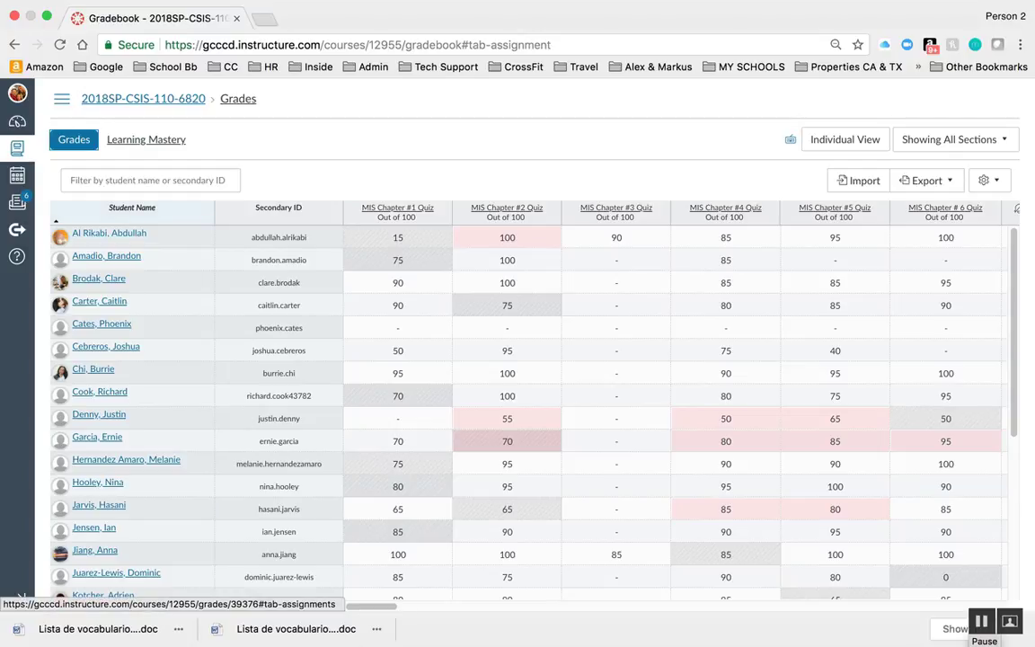
{"action": "left_click", "coordinate": [108, 234]}
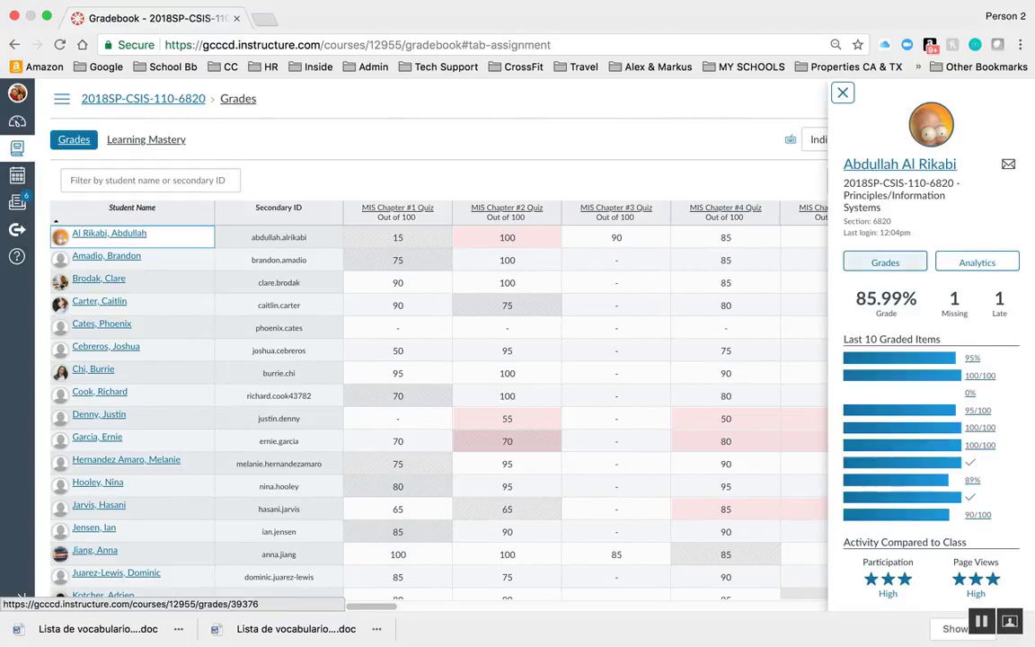
{"action": "left_click", "coordinate": [978, 263]}
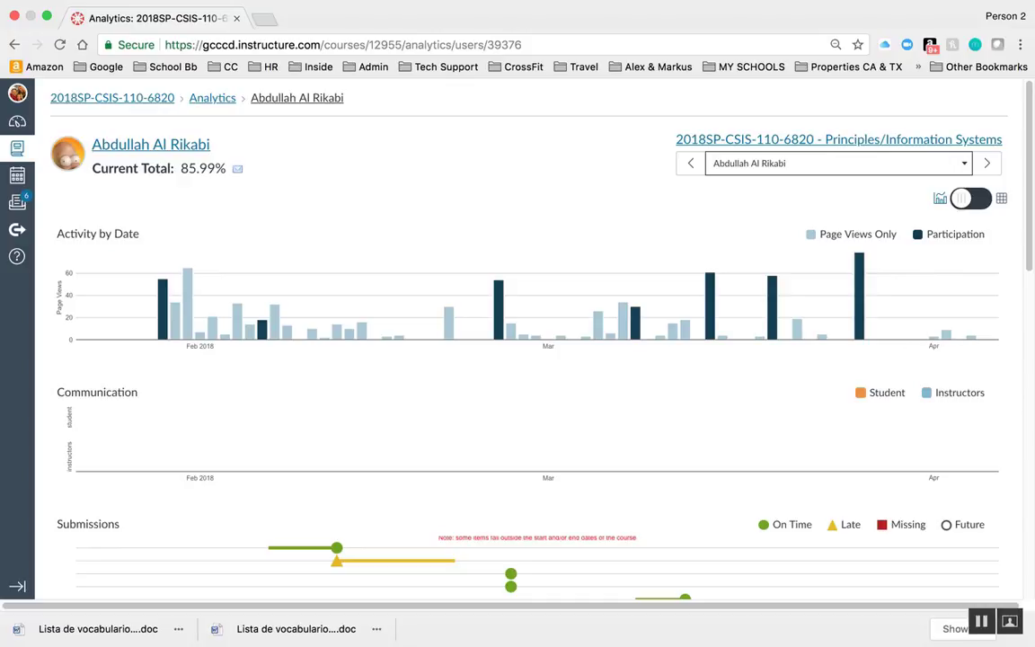
Toggle activity between table and chart views, then review submissions and grades compared to the class.
{"action": "left_click", "coordinate": [1003, 196]}
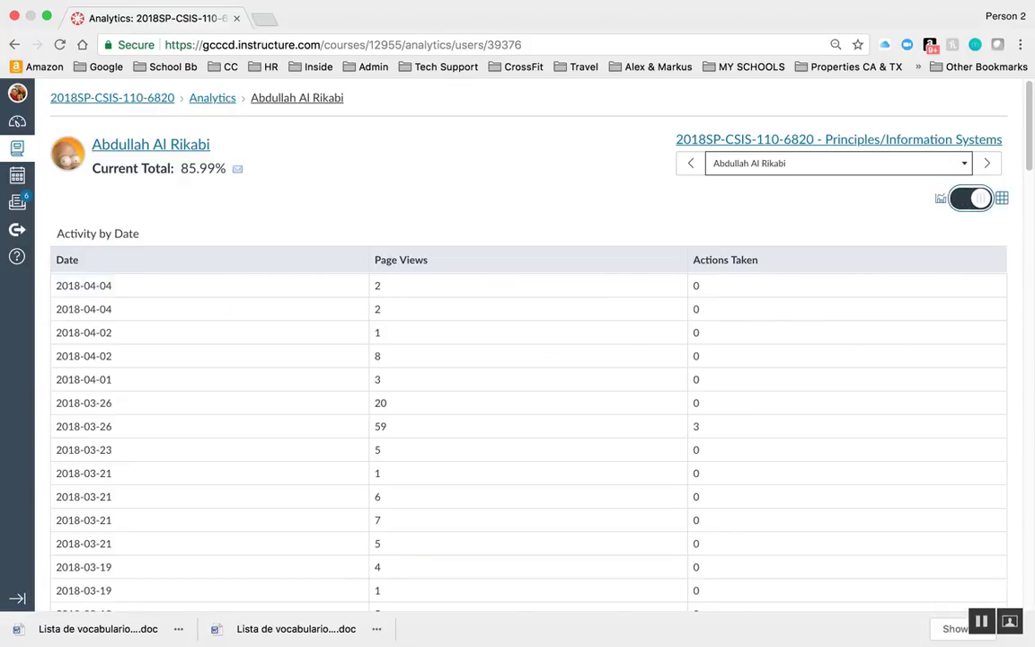
{"action": "left_click", "coordinate": [942, 197]}
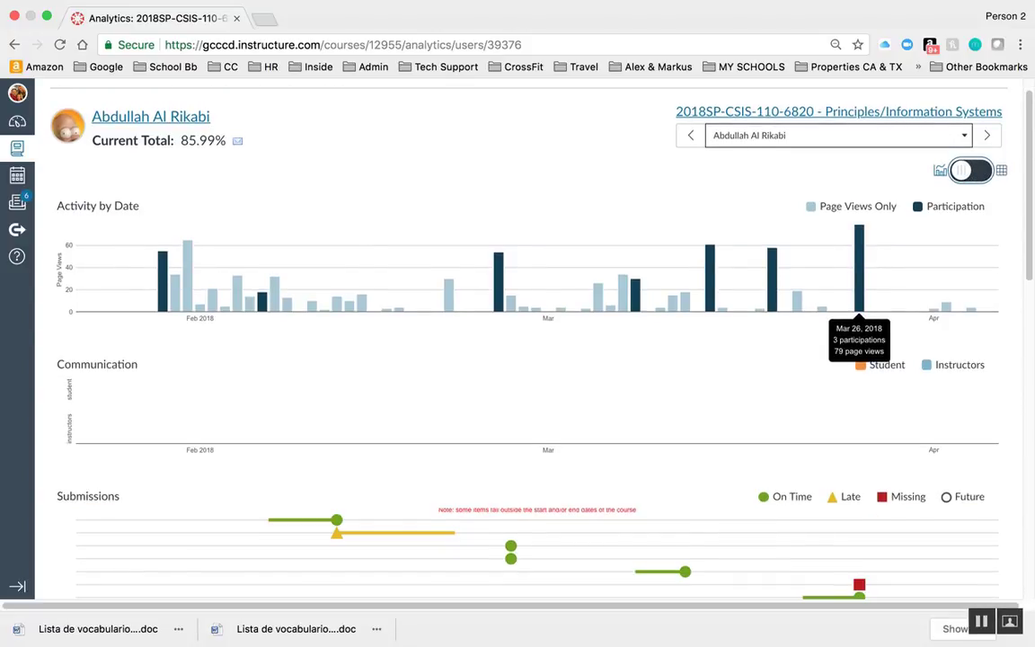
{"action": "scroll", "scroll_direction": "down", "scroll_amount": 3}
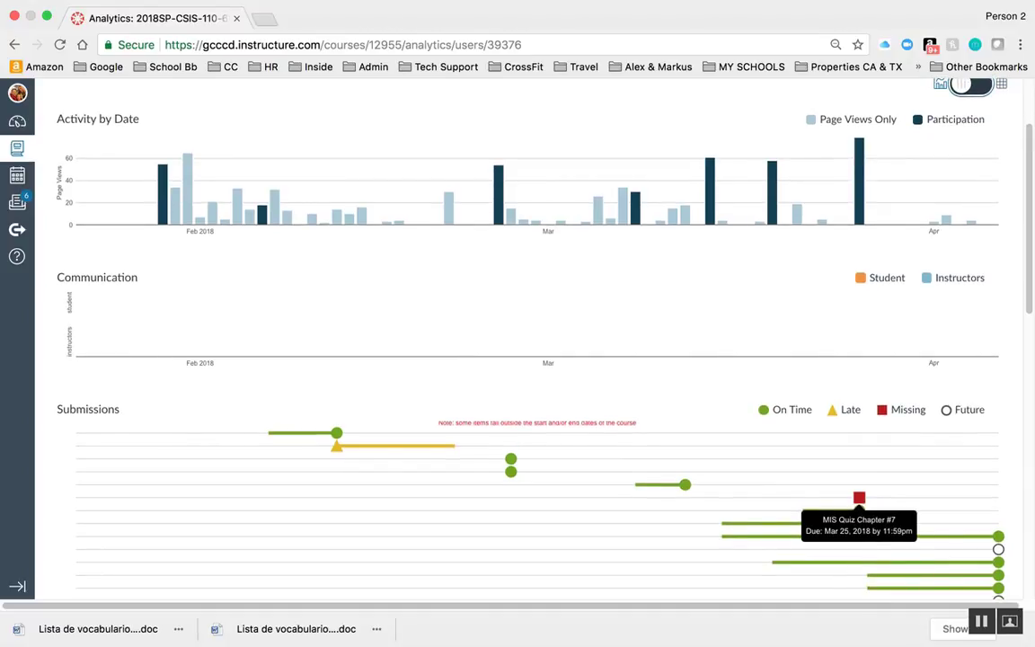
{"action": "scroll", "scroll_direction": "down", "scroll_amount": 3}
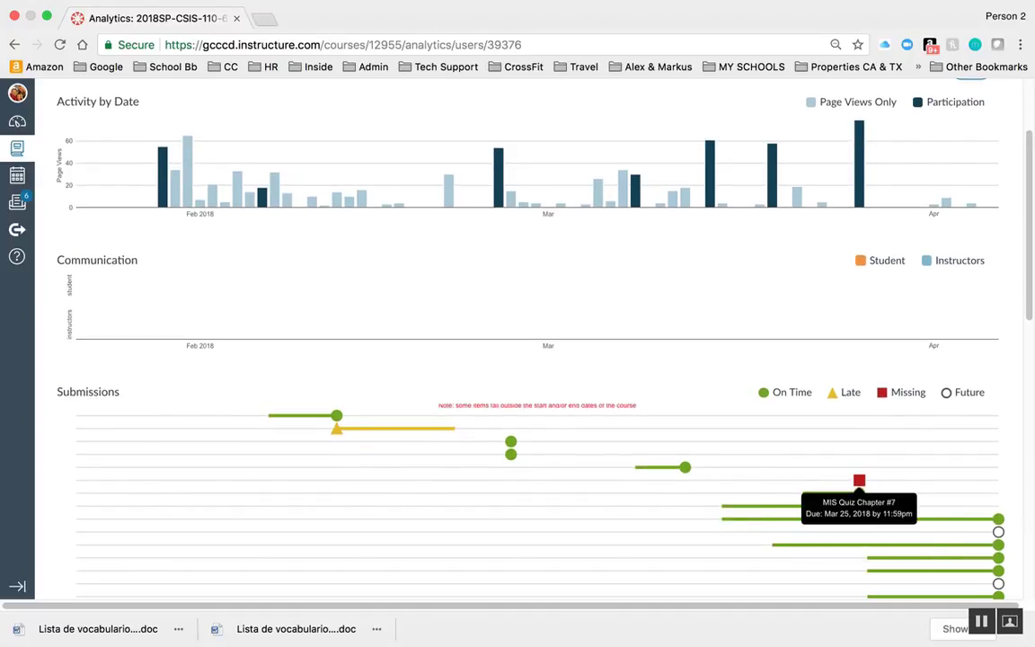
{"action": "scroll", "scroll_direction": "down", "scroll_amount": 3}
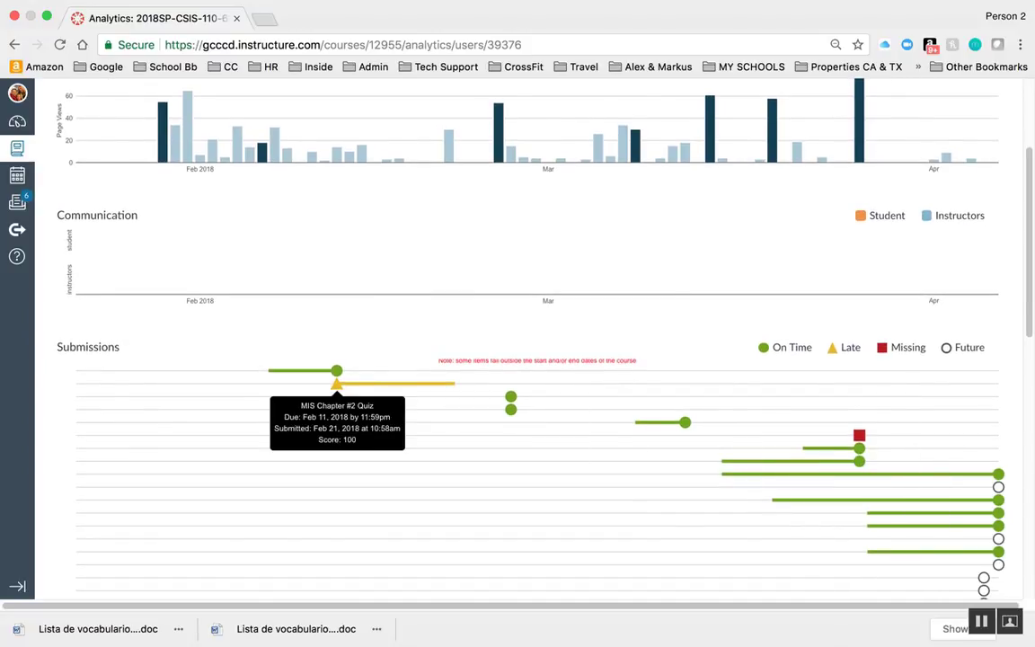
{"action": "scroll", "scroll_direction": "down", "scroll_amount": 3}
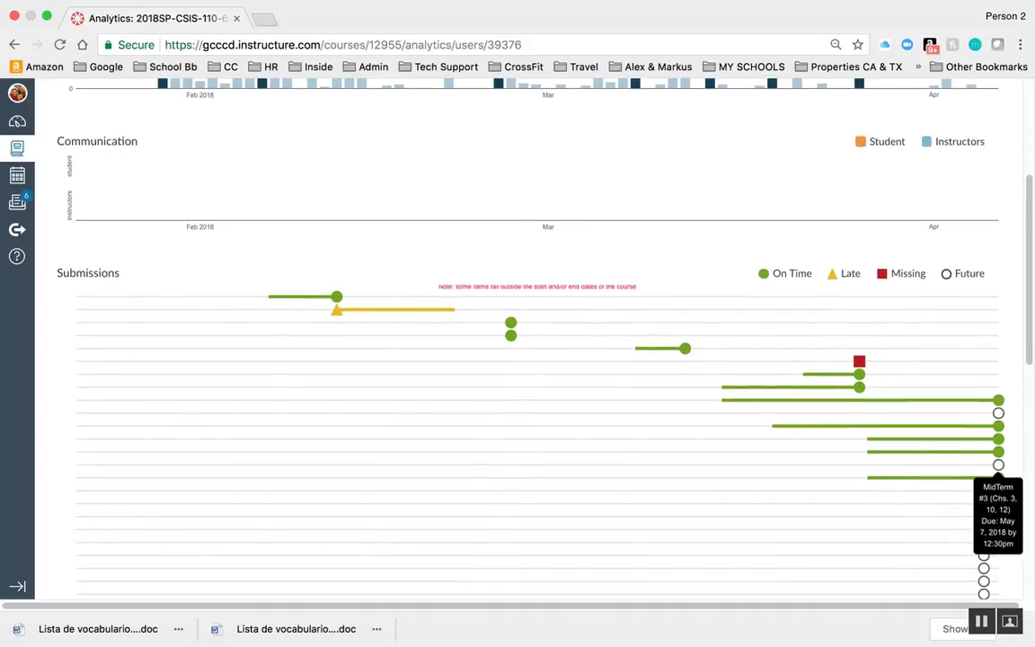
{"action": "scroll", "scroll_direction": "down", "scroll_amount": 3}
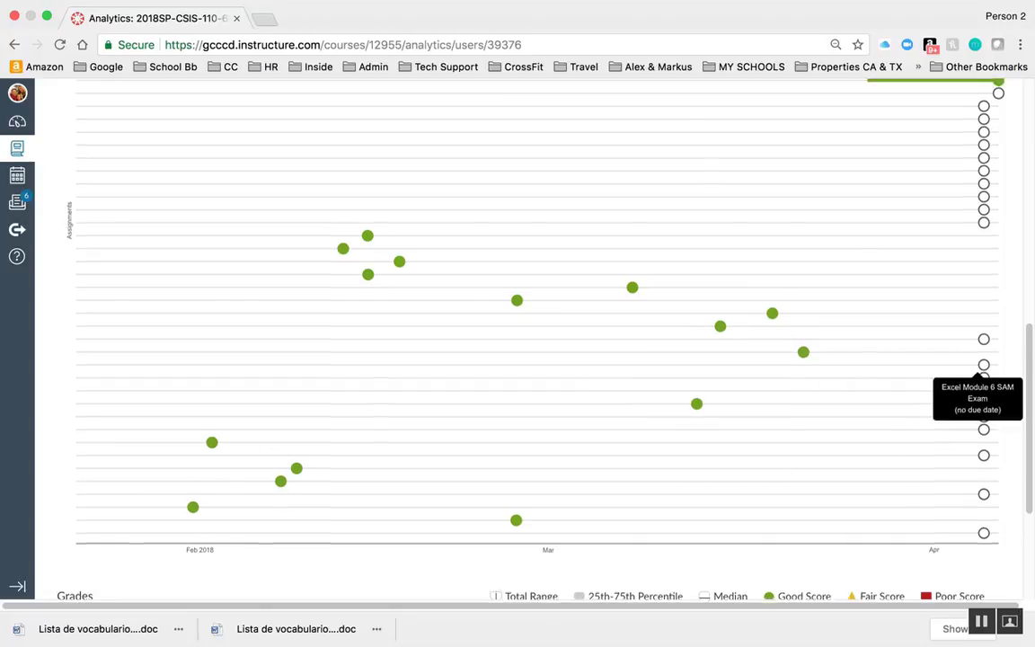
{"action": "scroll", "scroll_direction": "down", "scroll_amount": 3}
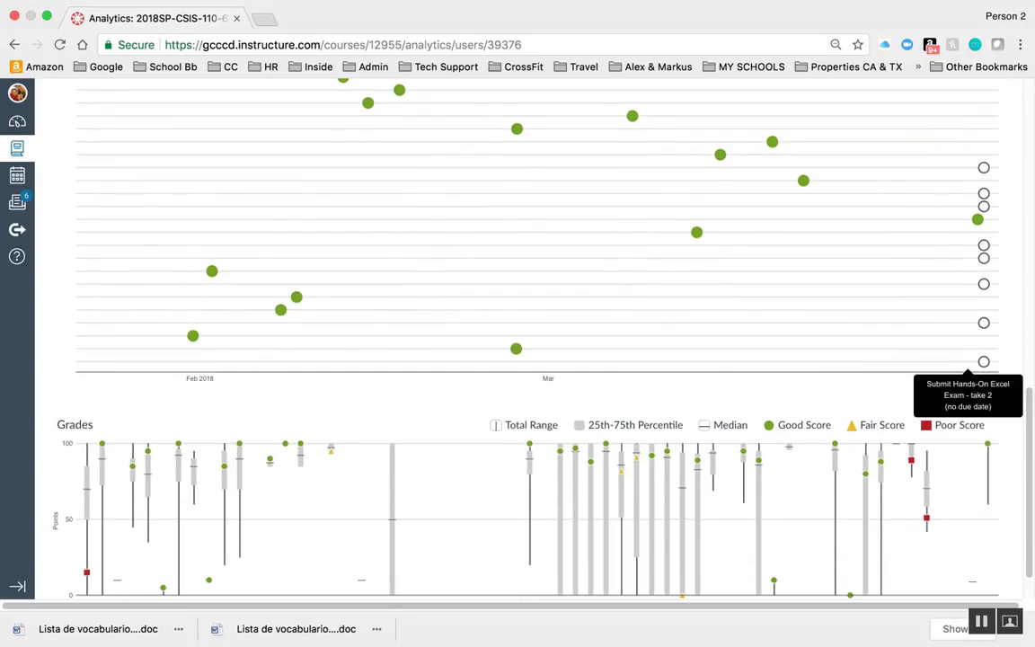
{"action": "mouse_move", "coordinate": [280, 306]}
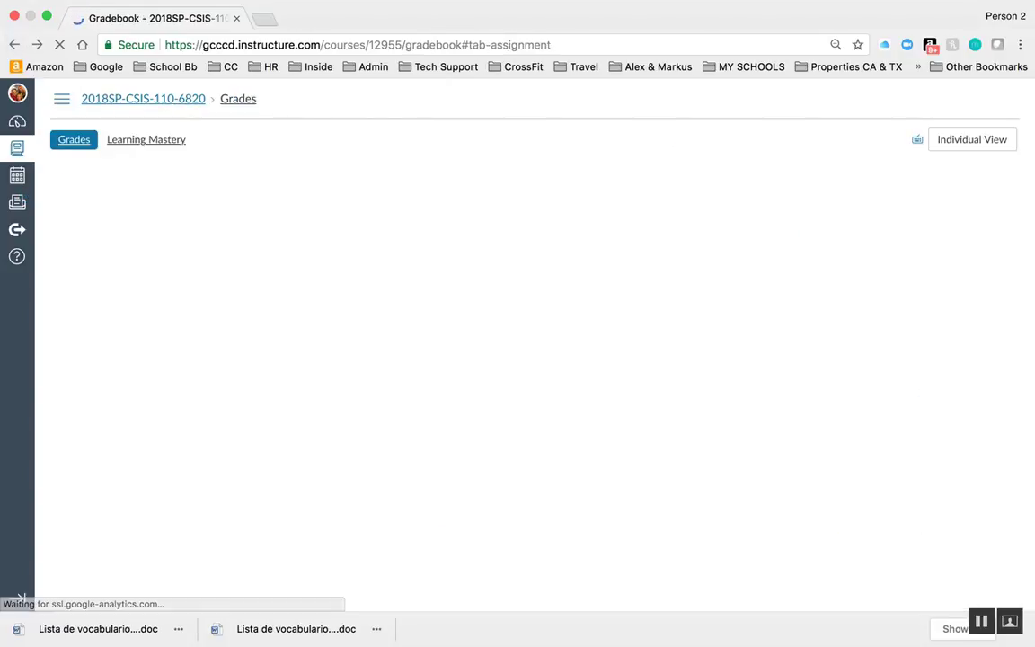
Go to the course's Quizzes list and load the MIS Chapter #5 Quiz details page.
{"action": "left_click", "coordinate": [61, 99]}
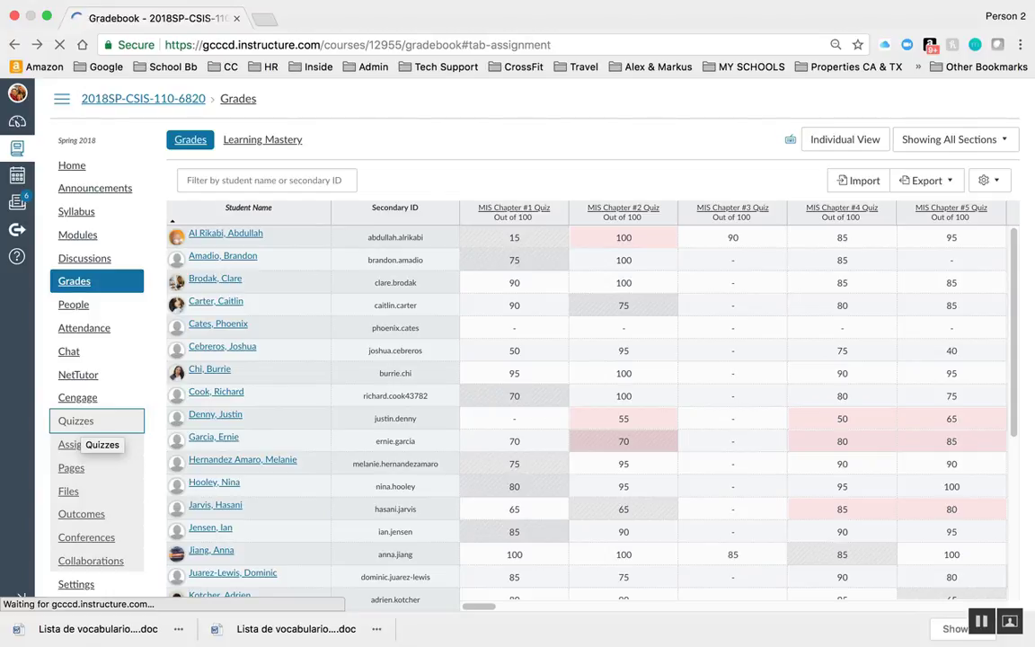
{"action": "left_click", "coordinate": [75, 420]}
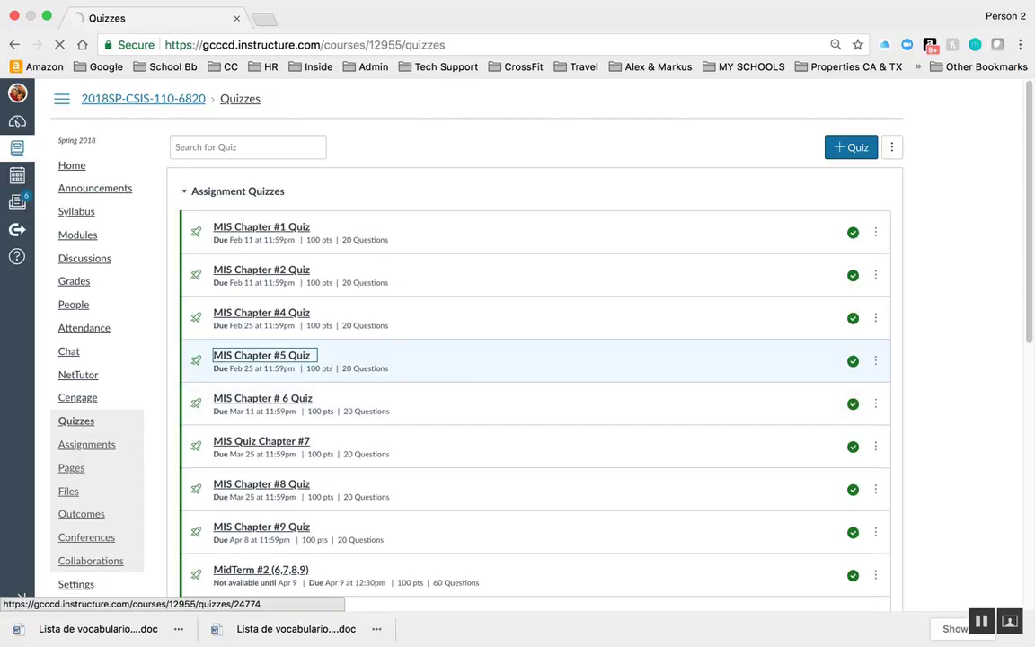
{"action": "left_click", "coordinate": [261, 356]}
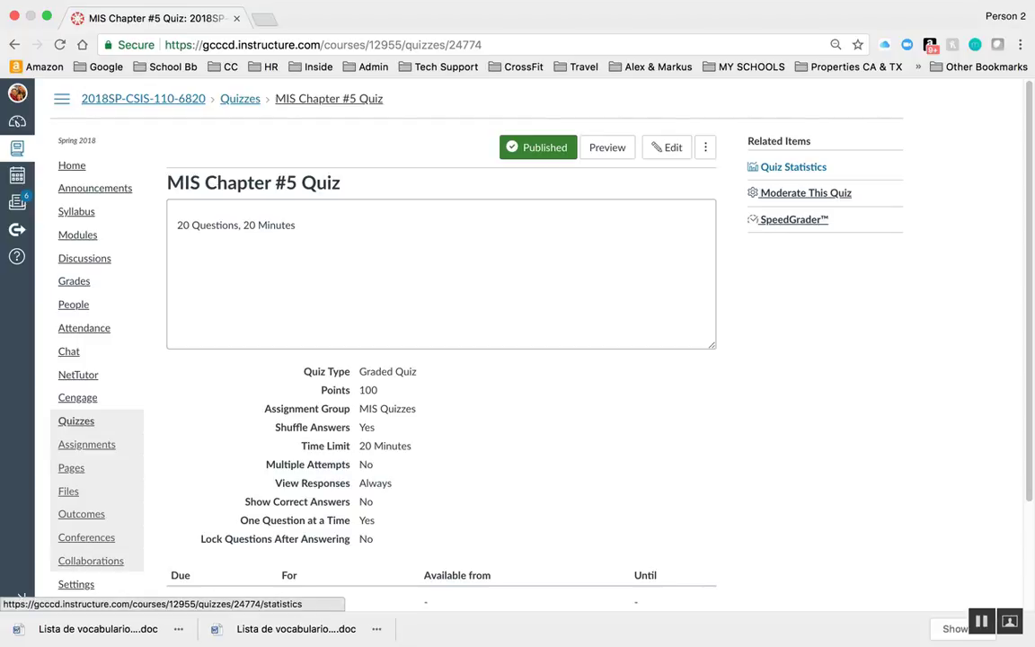
Show Quiz Statistics (76% average, score distribution) and review the per-question breakdown.
{"action": "left_click", "coordinate": [792, 165]}
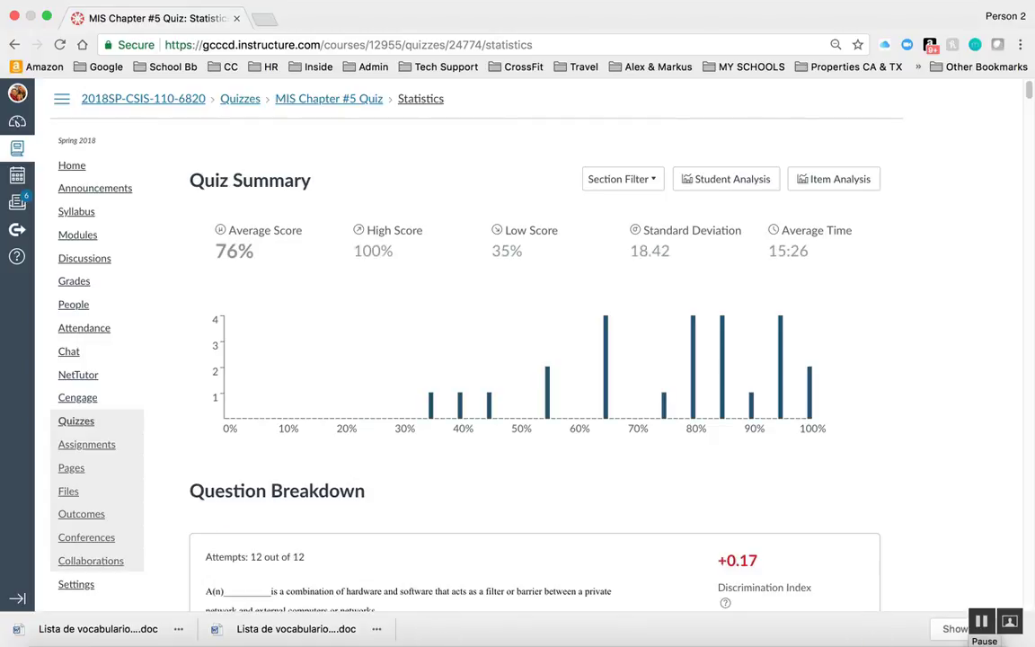
{"action": "scroll", "scroll_direction": "down", "scroll_amount": 3}
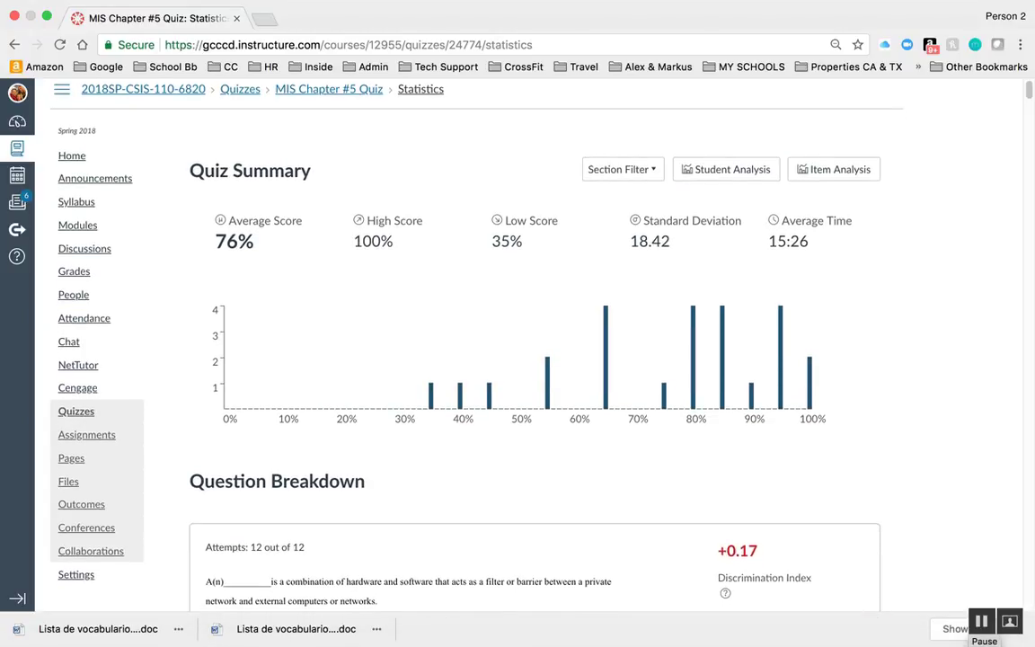
{"action": "scroll", "scroll_direction": "down", "scroll_amount": 3}
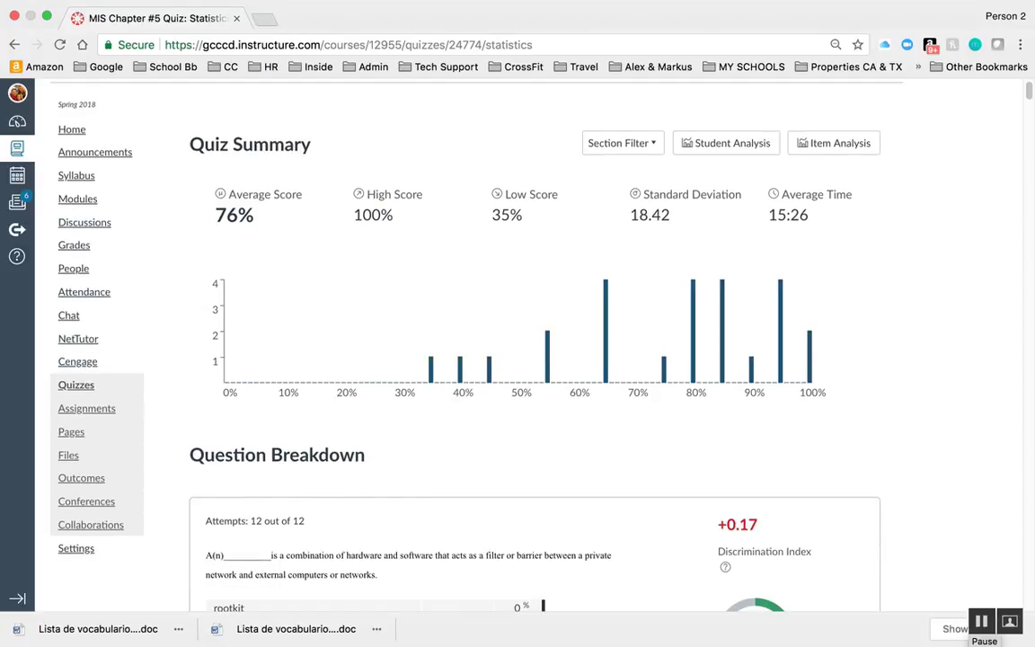
{"action": "scroll", "scroll_direction": "down", "scroll_amount": 3}
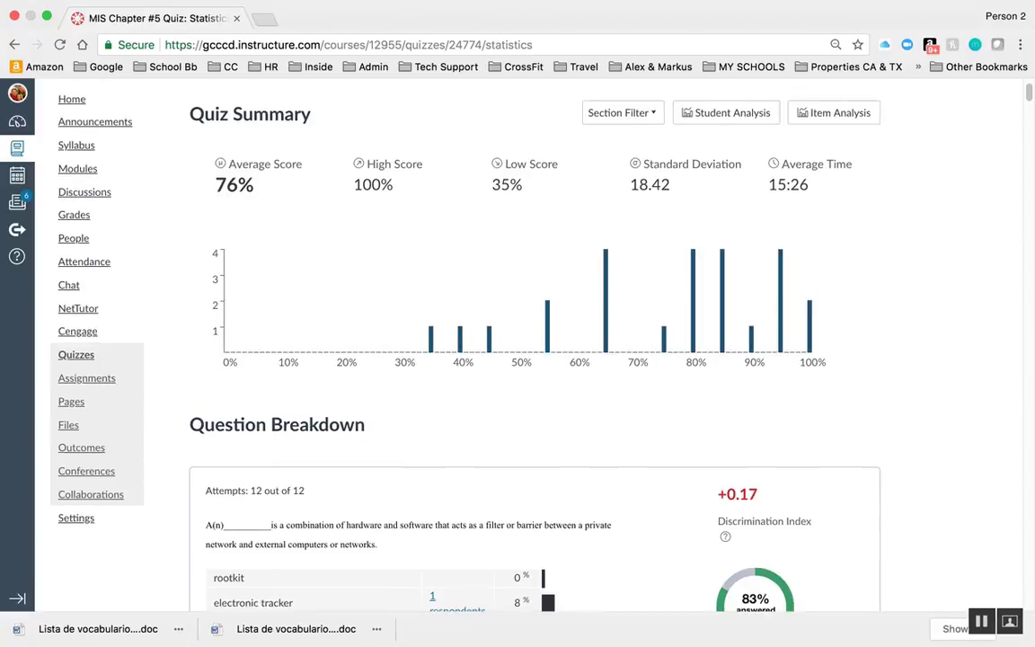
{"action": "scroll", "scroll_direction": "down", "scroll_amount": 3}
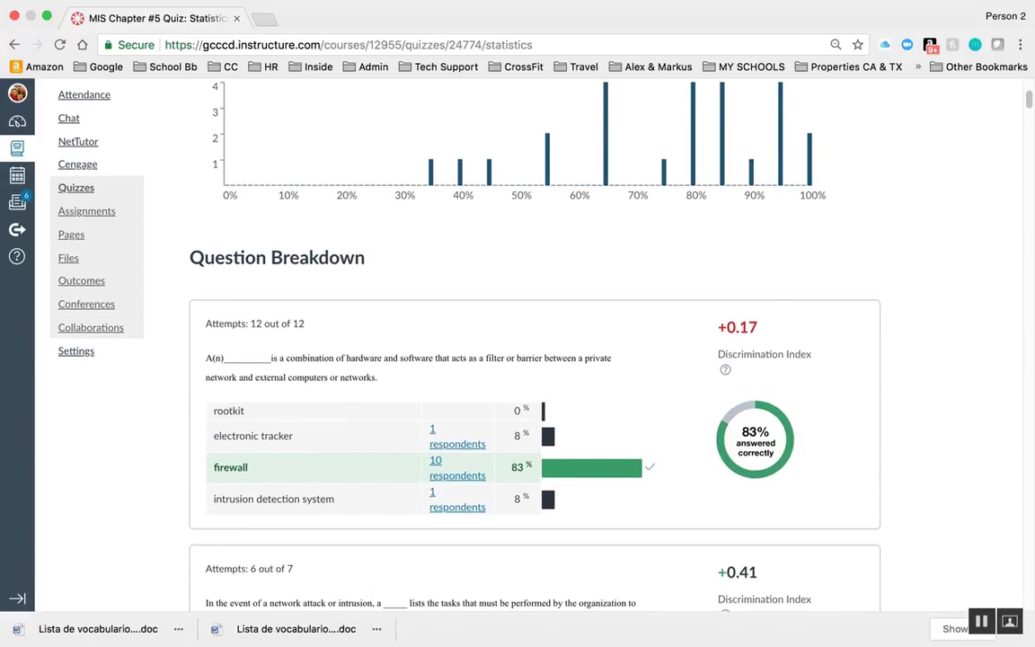
{"action": "scroll", "scroll_direction": "down", "scroll_amount": 3}
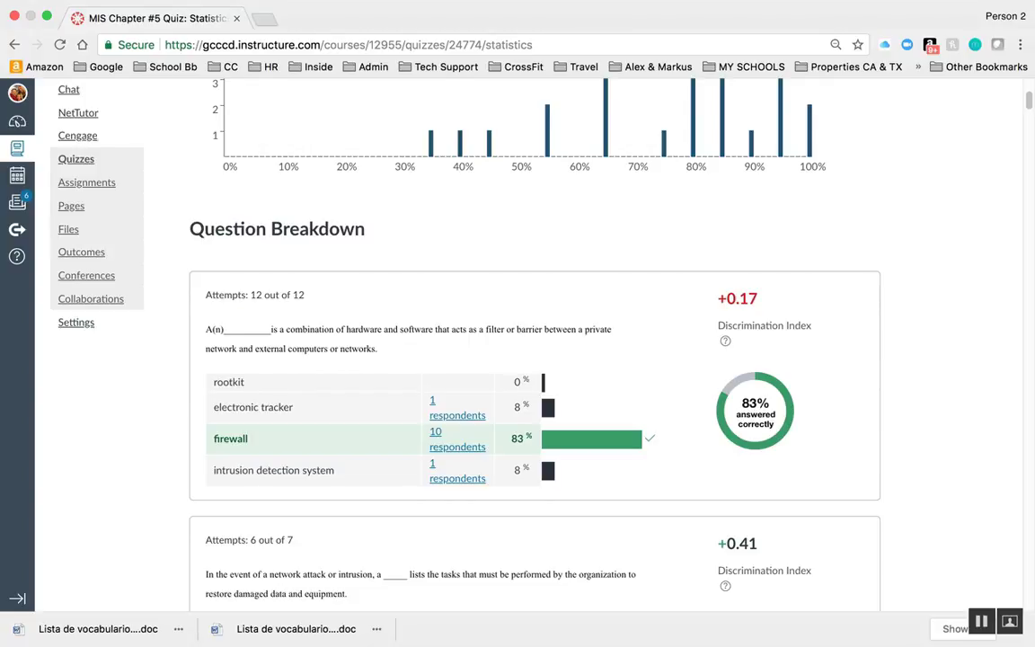
{"action": "scroll", "scroll_direction": "down", "scroll_amount": 3}
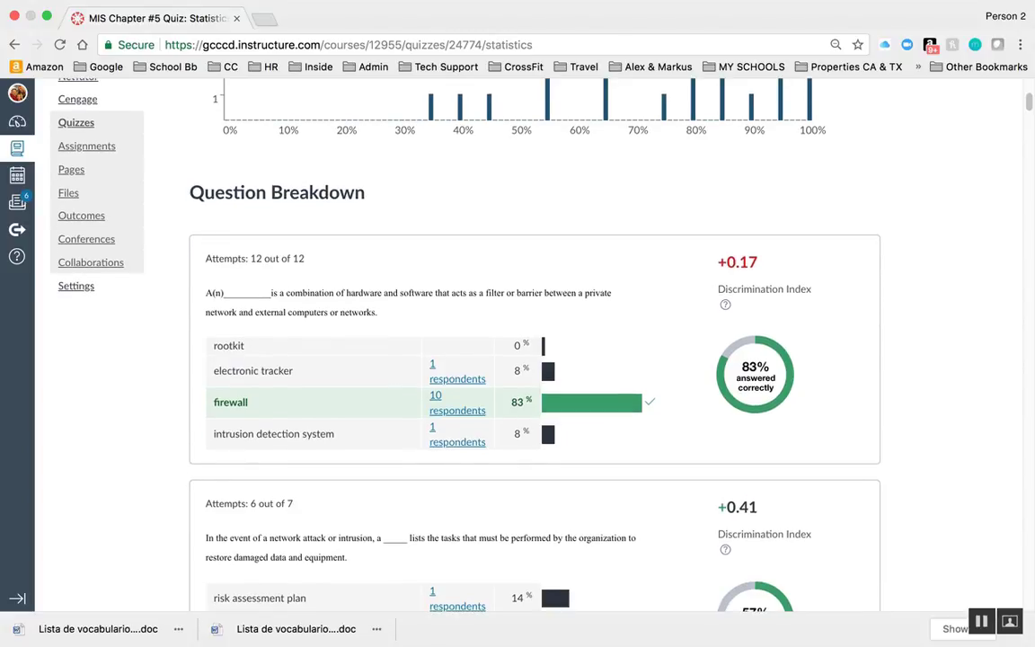
{"action": "scroll", "scroll_direction": "down", "scroll_amount": 3}
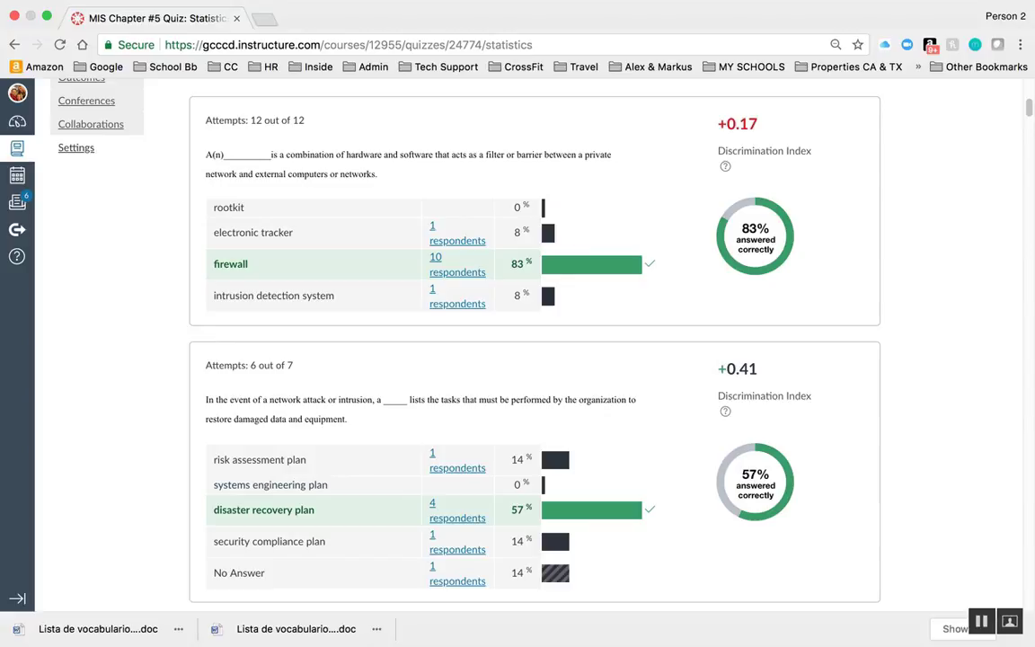
{"action": "scroll", "scroll_direction": "down", "scroll_amount": 3}
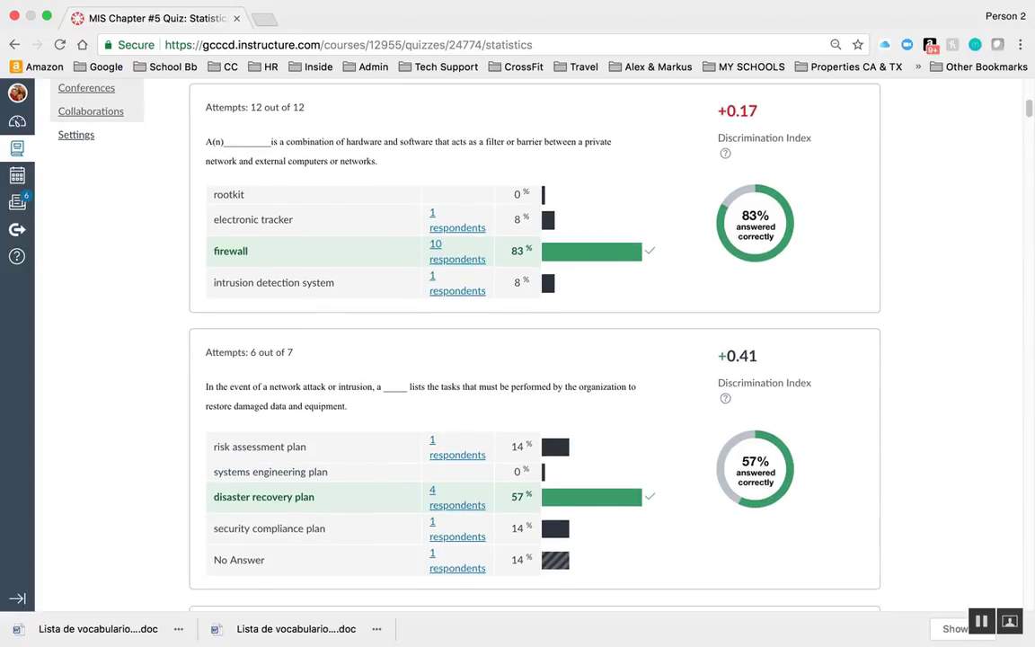
{"action": "scroll", "scroll_direction": "down", "scroll_amount": 3}
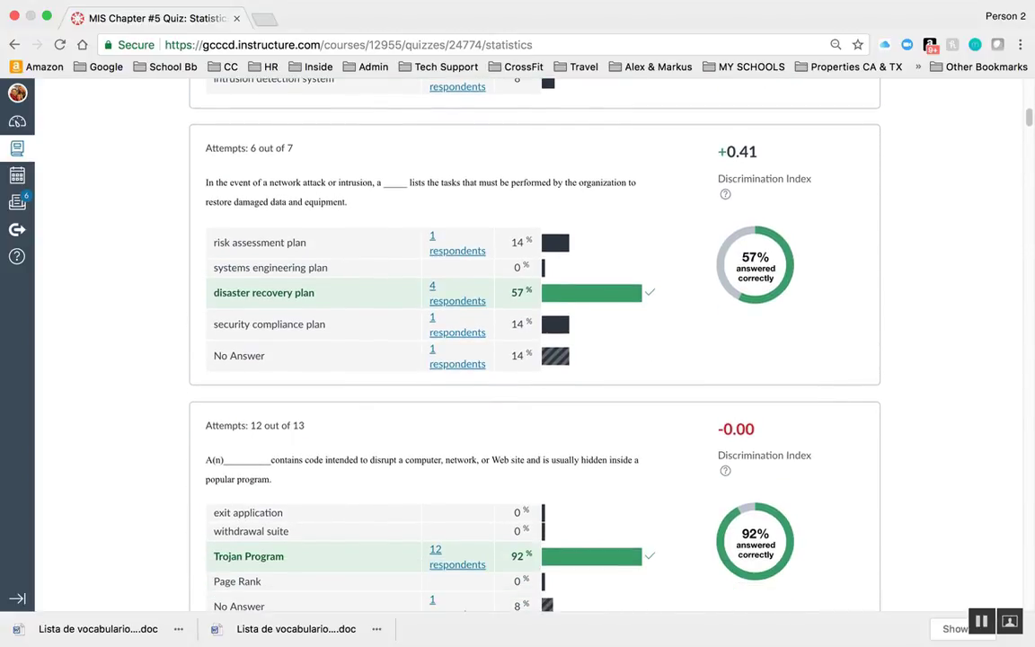
{"action": "scroll", "scroll_direction": "down", "scroll_amount": 3}
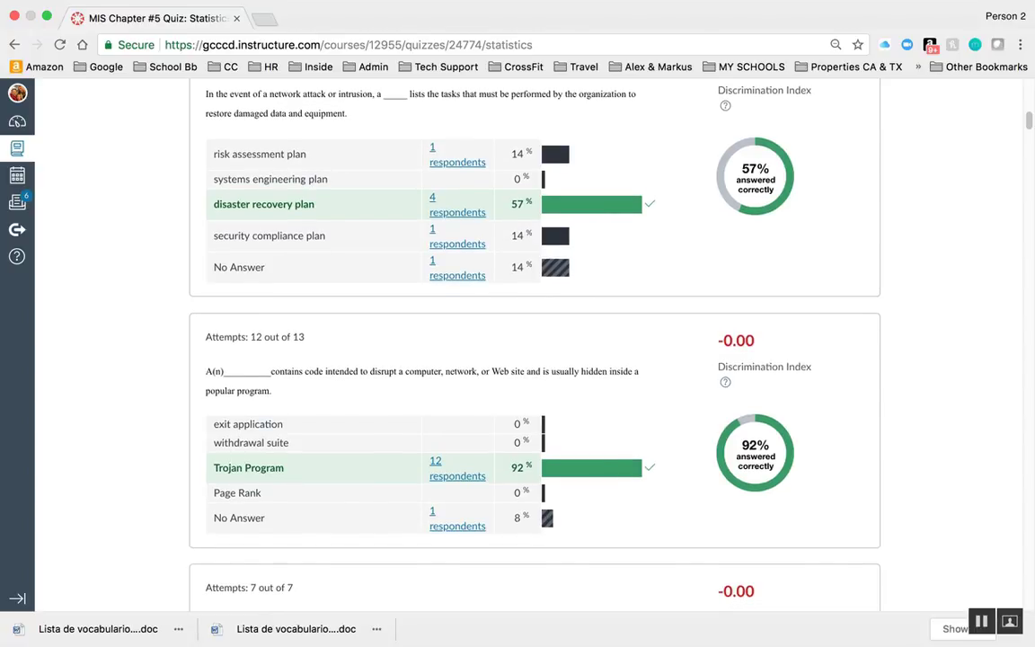
{"action": "scroll", "scroll_direction": "down", "scroll_amount": 3}
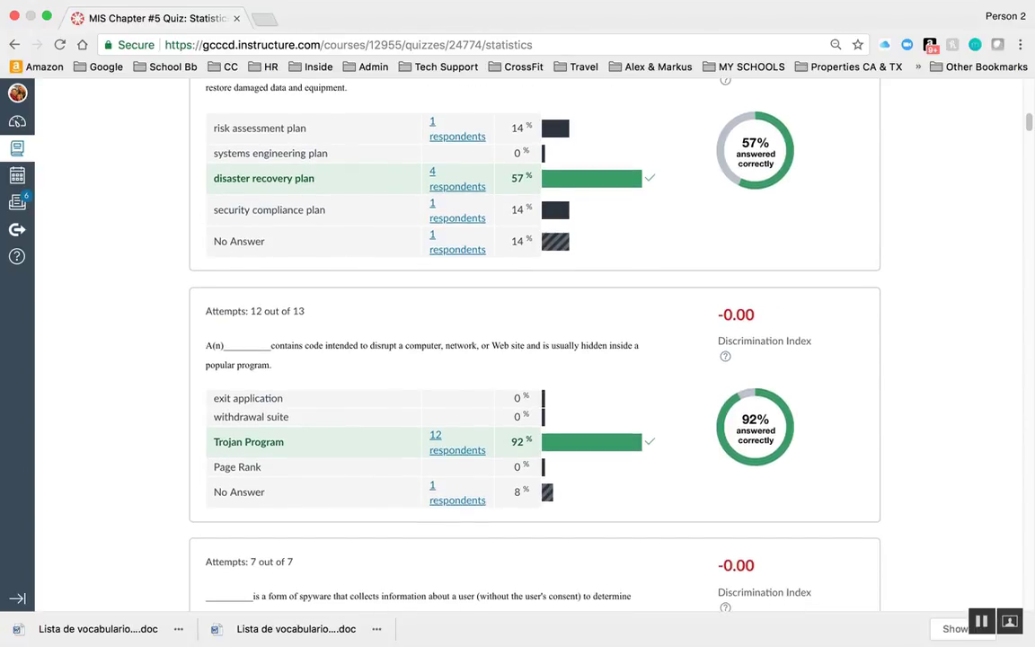
{"action": "scroll", "scroll_direction": "down", "scroll_amount": 3}
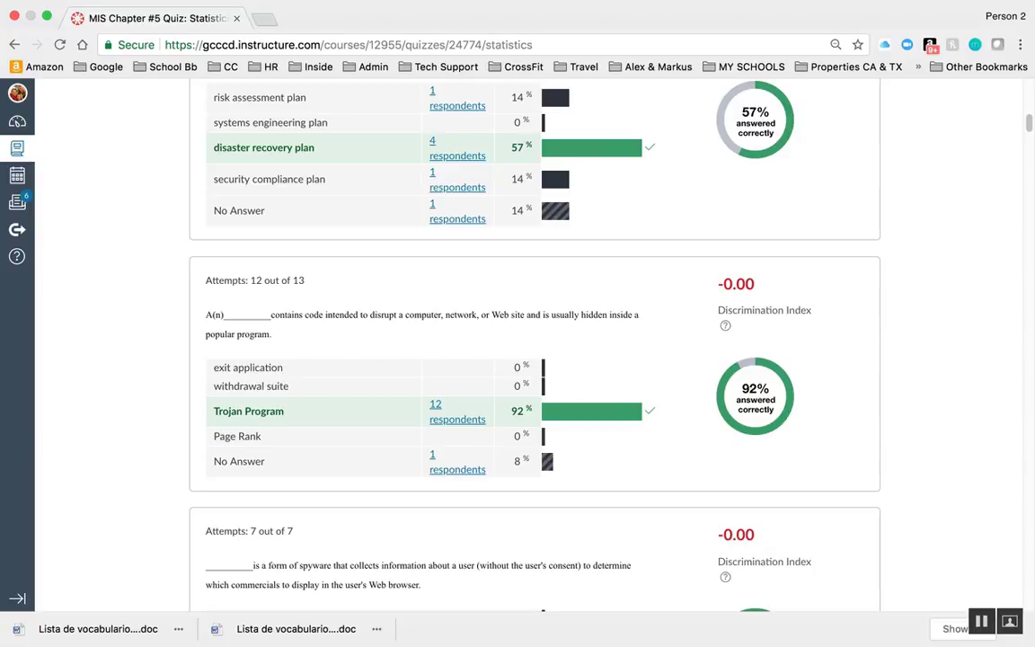
{"action": "scroll", "scroll_direction": "down", "scroll_amount": 3}
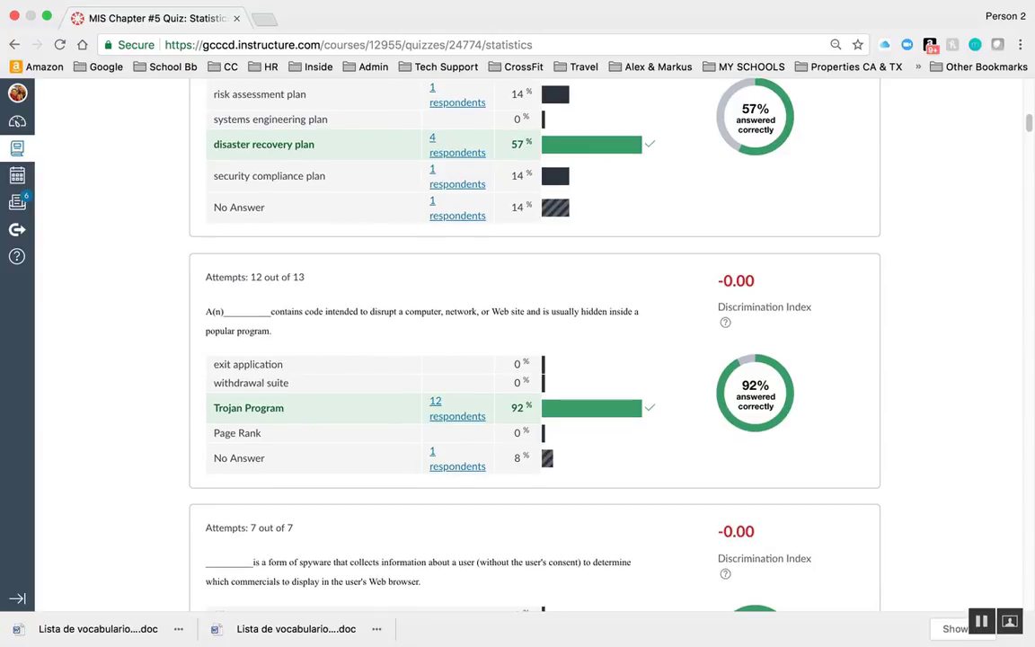
{"action": "scroll", "scroll_direction": "down", "scroll_amount": 3}
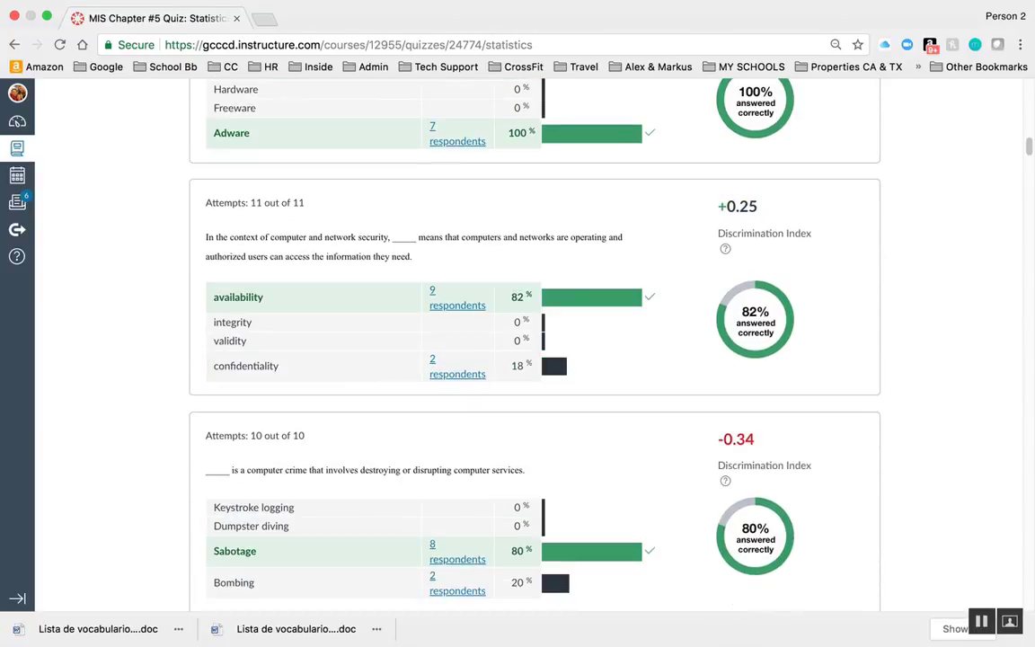
{"action": "scroll", "scroll_direction": "down", "scroll_amount": 3}
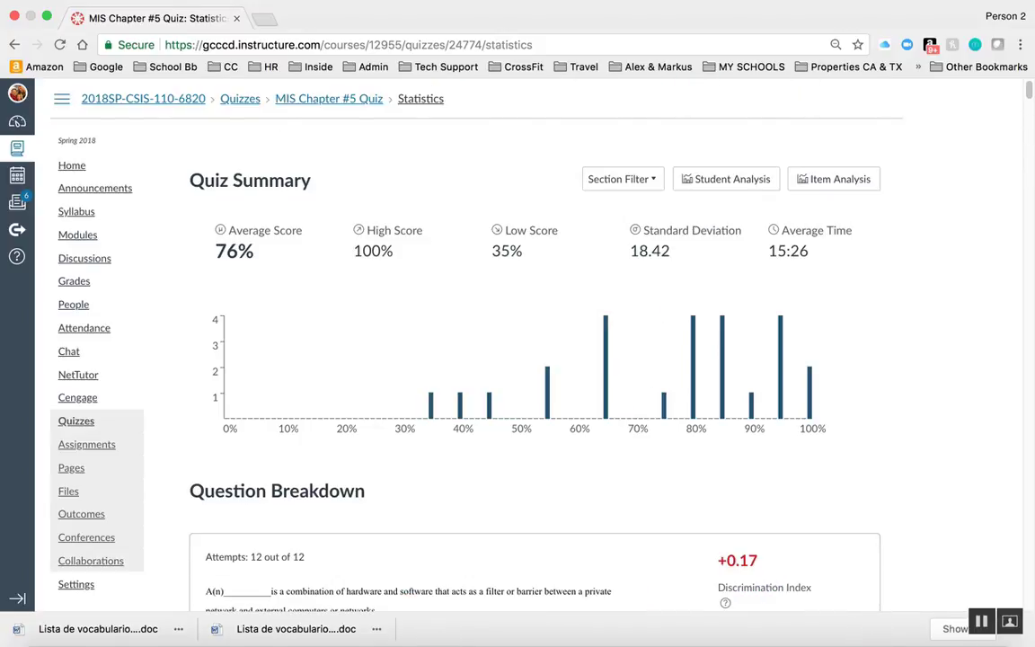
{"action": "mouse_move", "coordinate": [834, 180]}
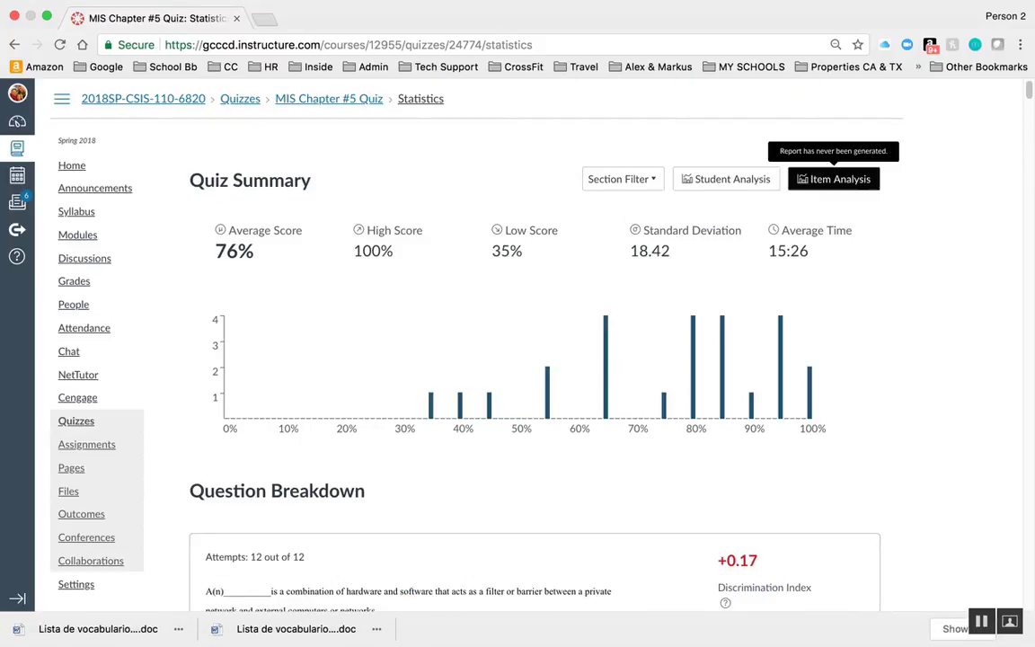
Generate the quiz's Item Analysis report and download it as a CSV file.
{"action": "left_click", "coordinate": [834, 180]}
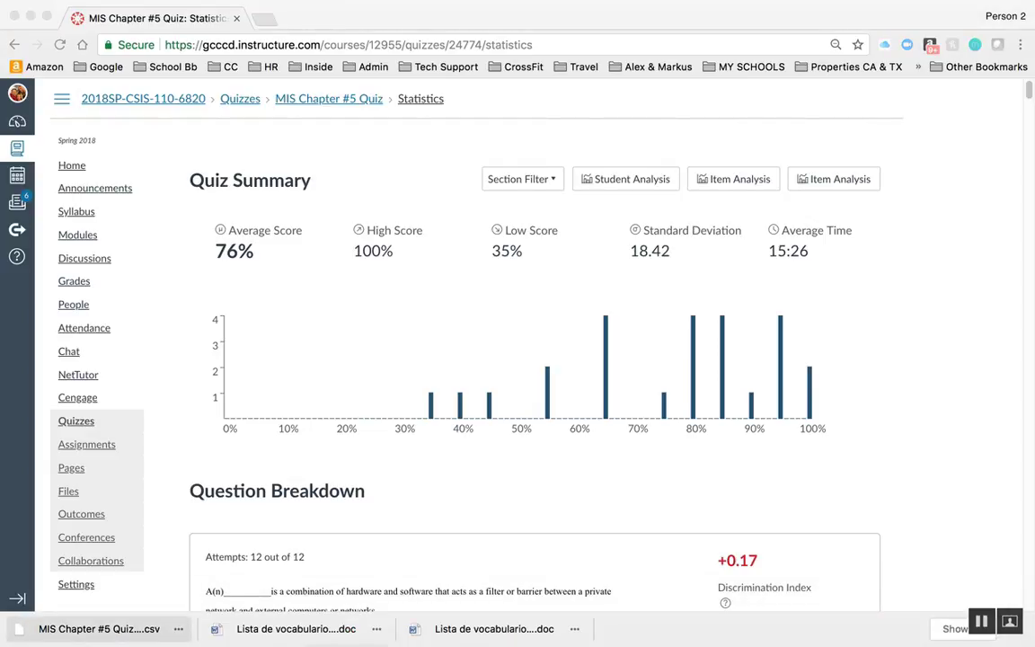
{"action": "mouse_move", "coordinate": [733, 178]}
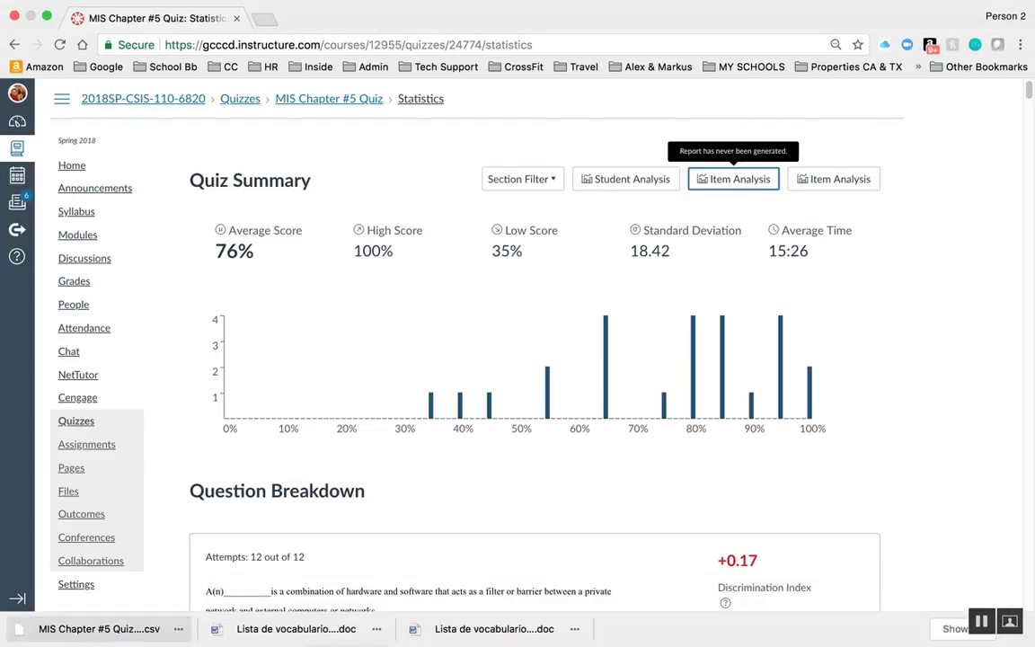